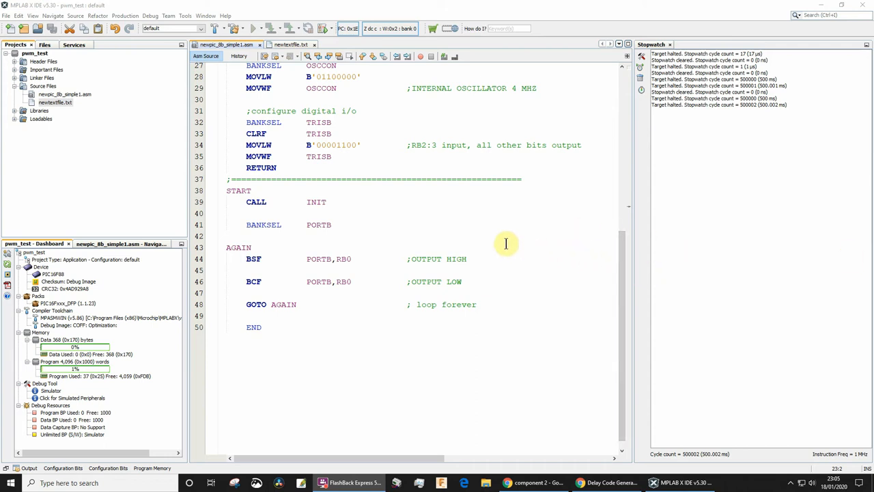
mouse_move(472, 254)
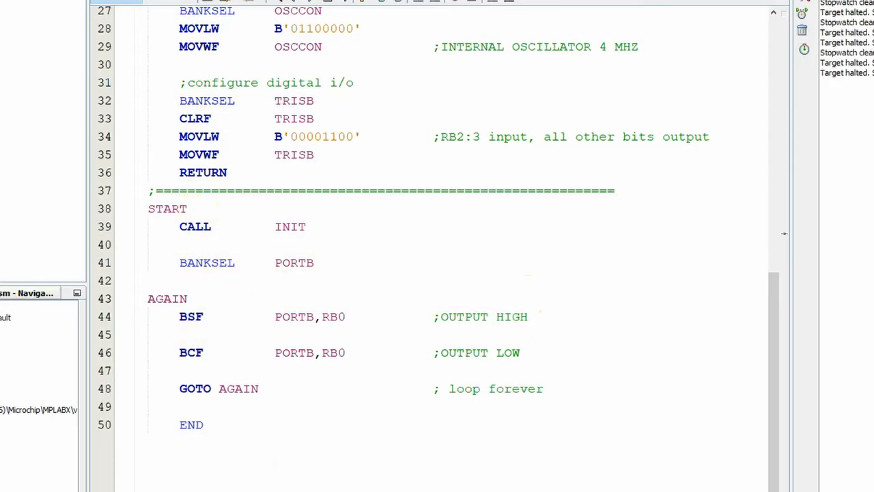
- Name the 0.5-second, 4 MHz delay routine delay_500_ms in the generator
click(212, 352)
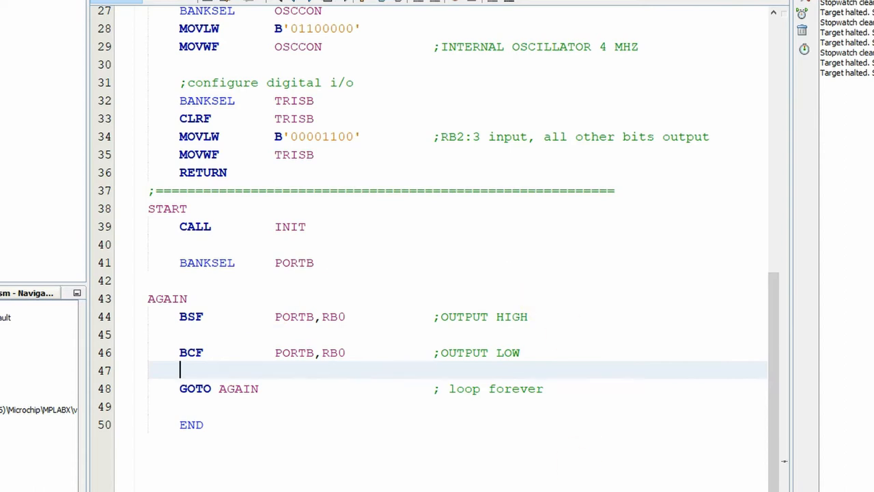
click(269, 13)
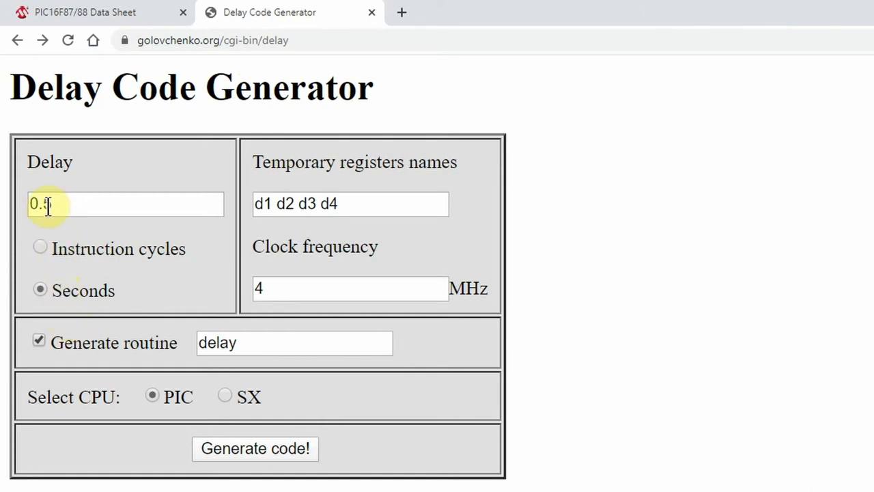
mouse_move(407, 198)
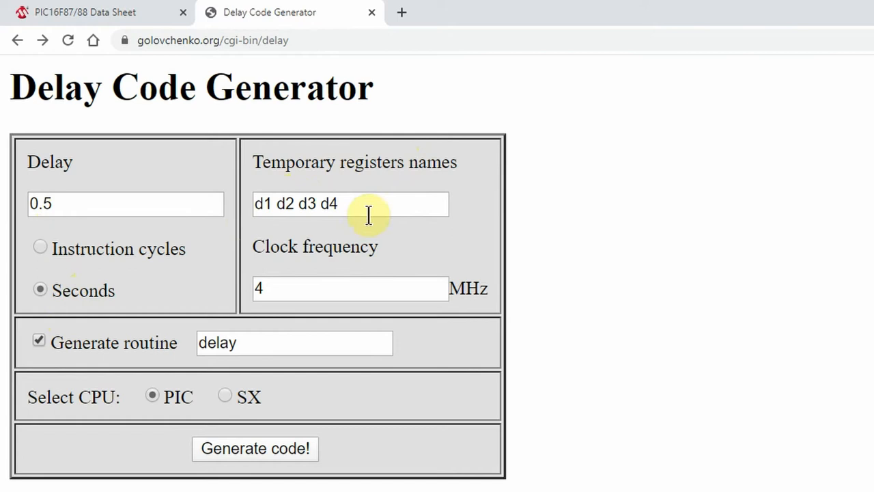
mouse_move(362, 258)
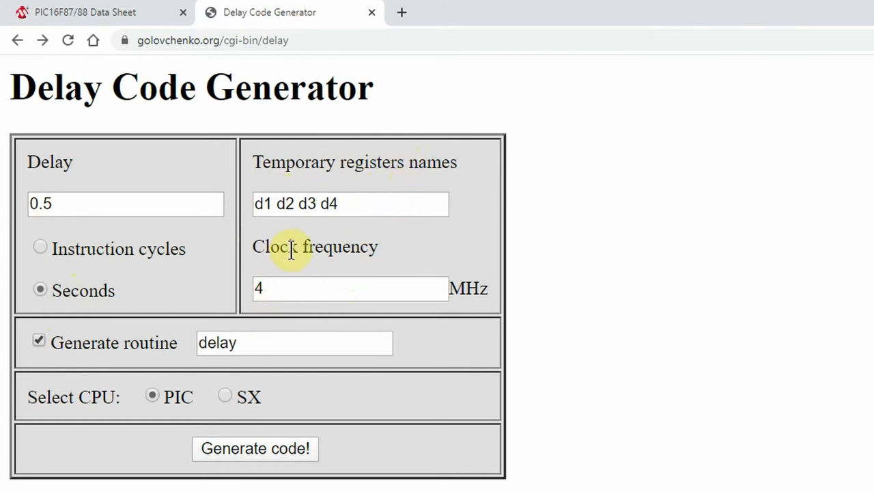
mouse_move(386, 263)
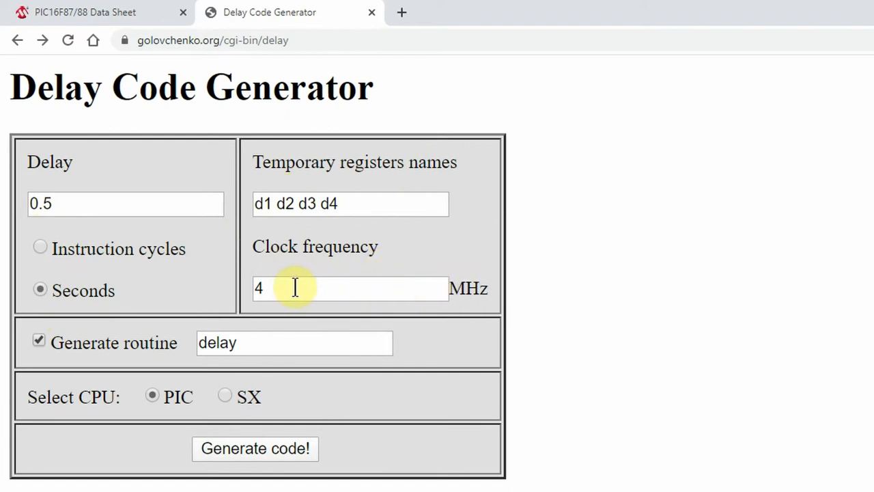
mouse_move(334, 285)
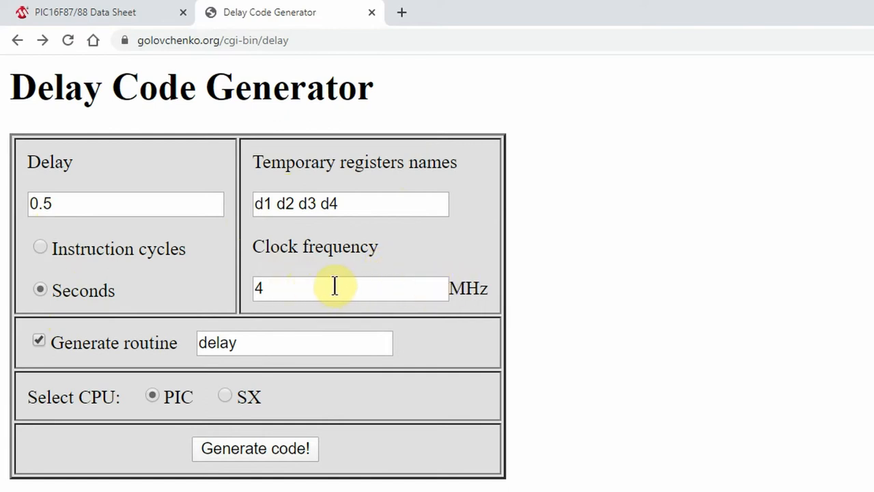
mouse_move(441, 273)
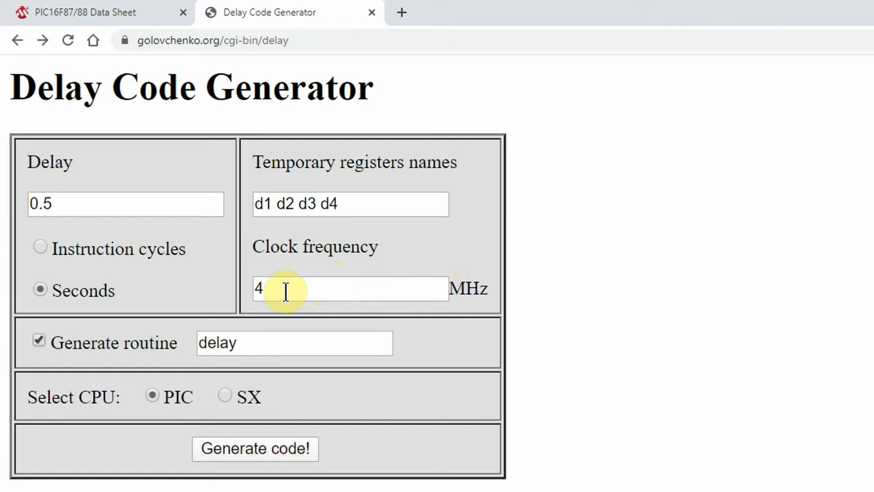
mouse_move(295, 278)
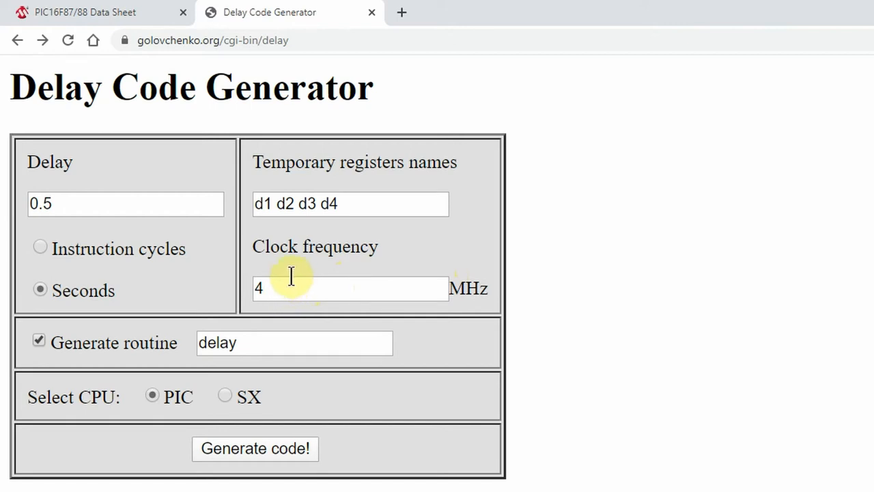
mouse_move(349, 280)
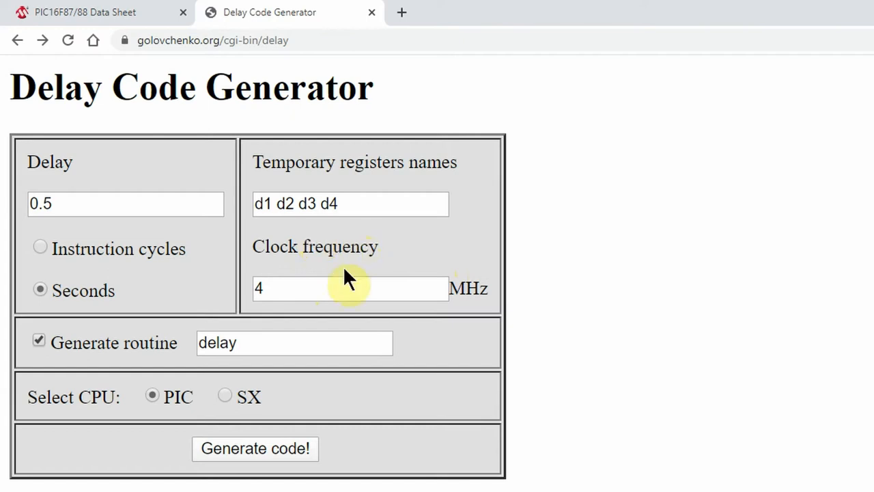
mouse_move(321, 277)
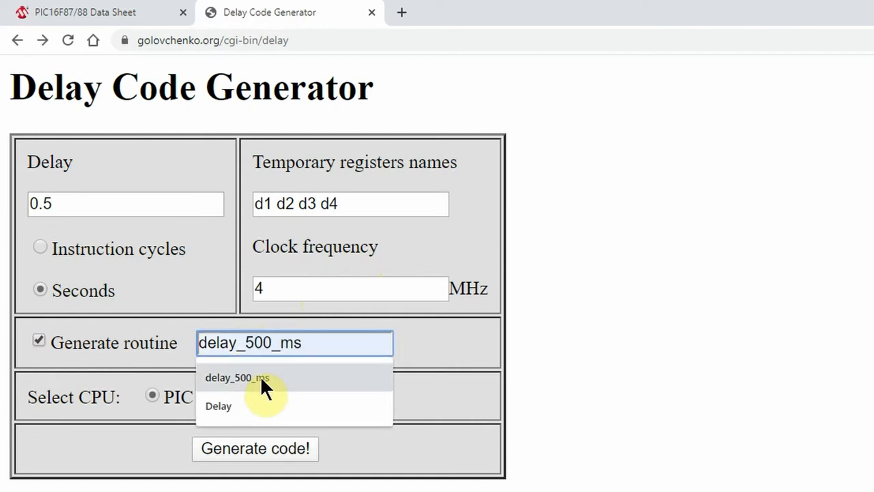
click(237, 377)
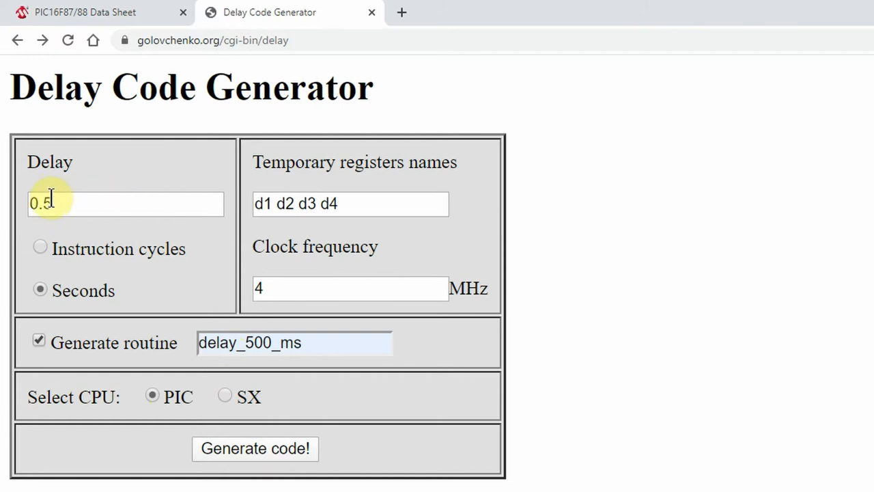
mouse_move(335, 379)
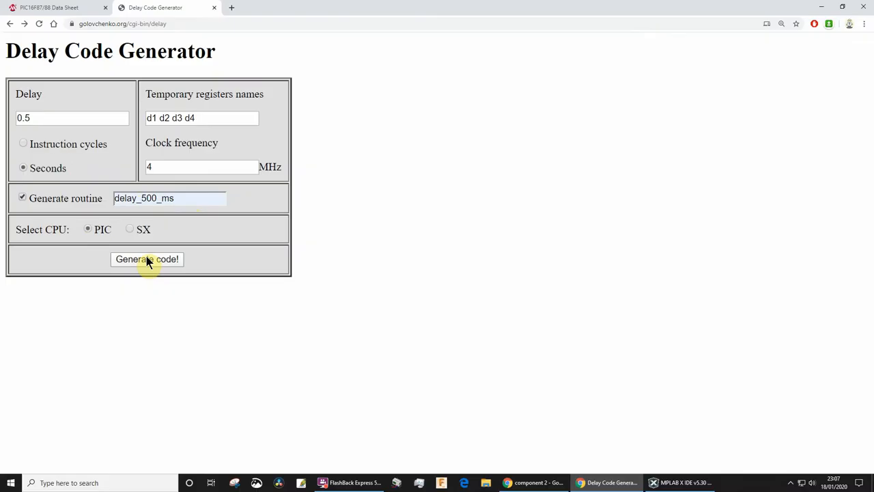
- Generate the delay_500_ms routine (500000 cycles, 0% error) and return to MPLAB X
click(146, 258)
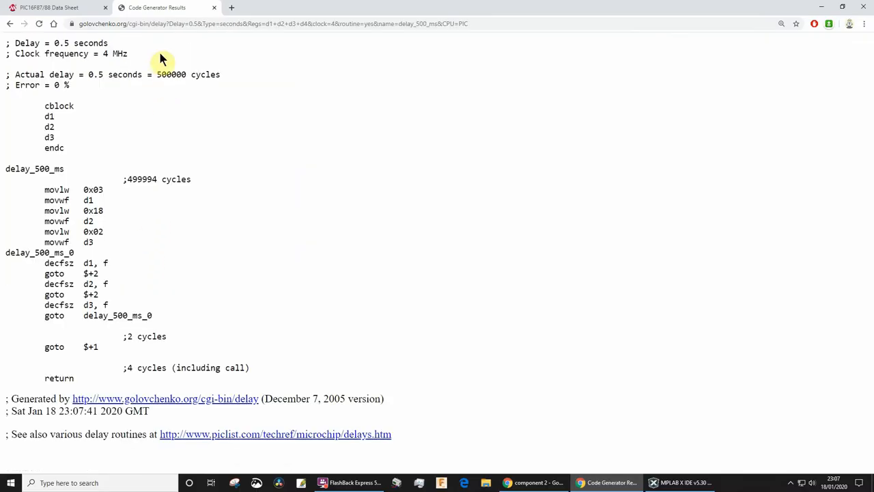
mouse_move(297, 387)
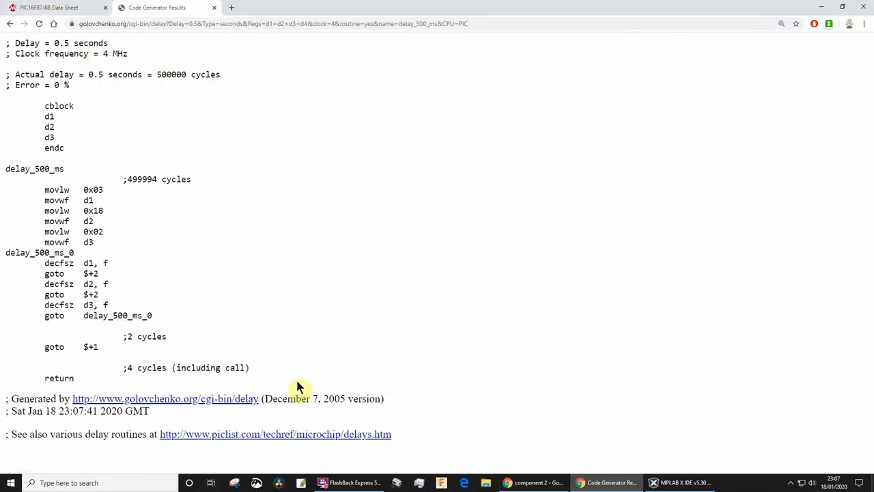
mouse_move(417, 374)
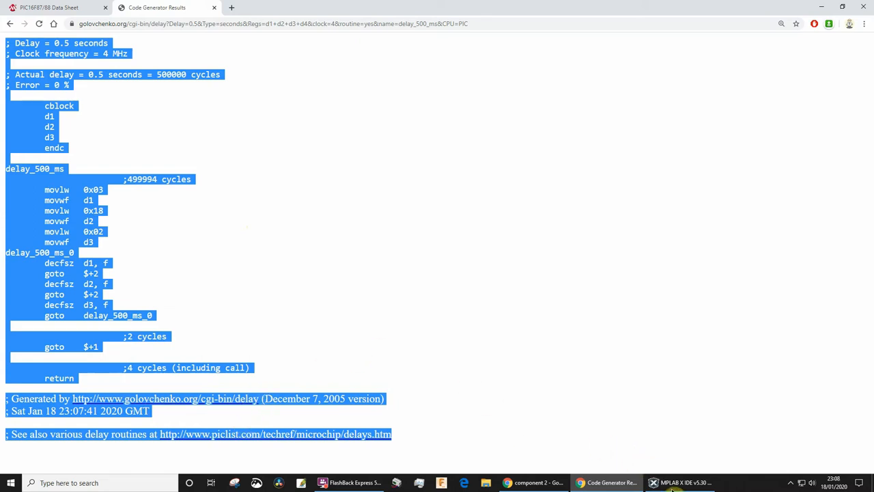
click(673, 483)
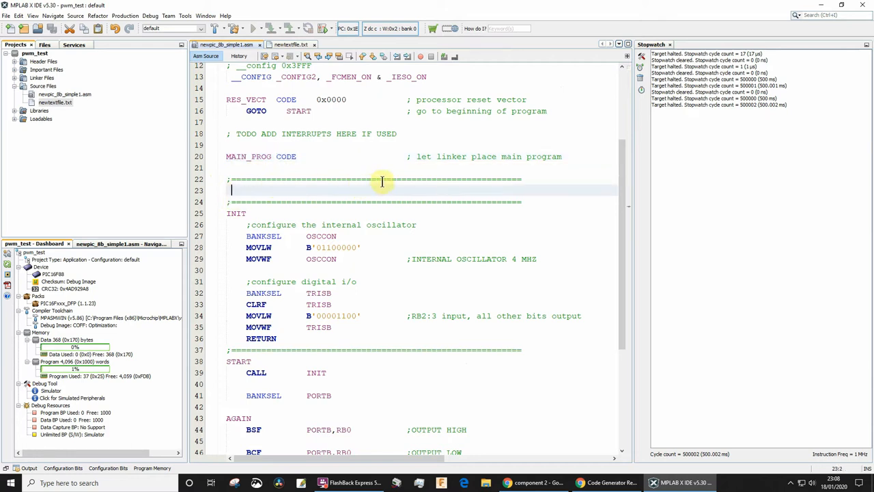
mouse_move(123, 170)
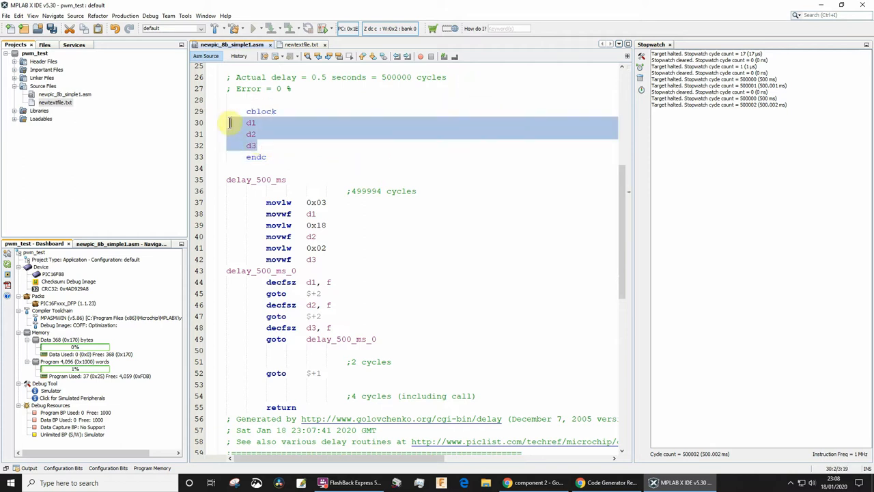
- Deselect the re-indented d1–d3 cblock register names in the pasted routine
click(268, 156)
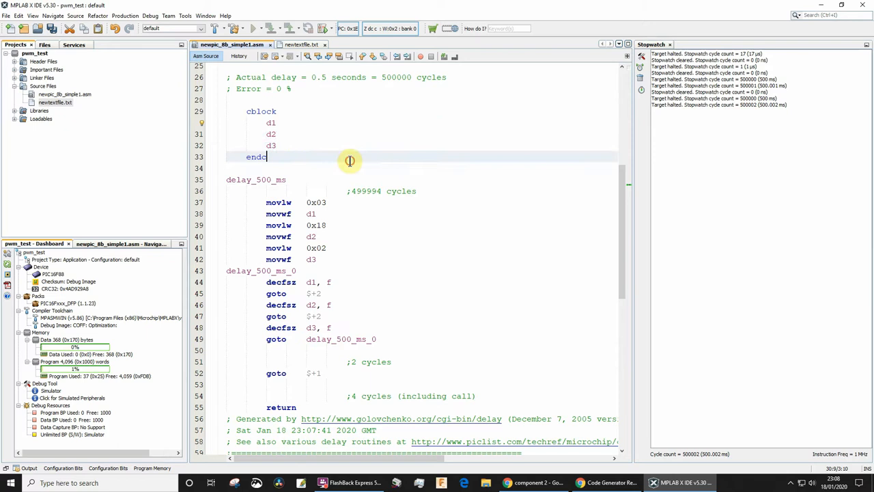
mouse_move(280, 86)
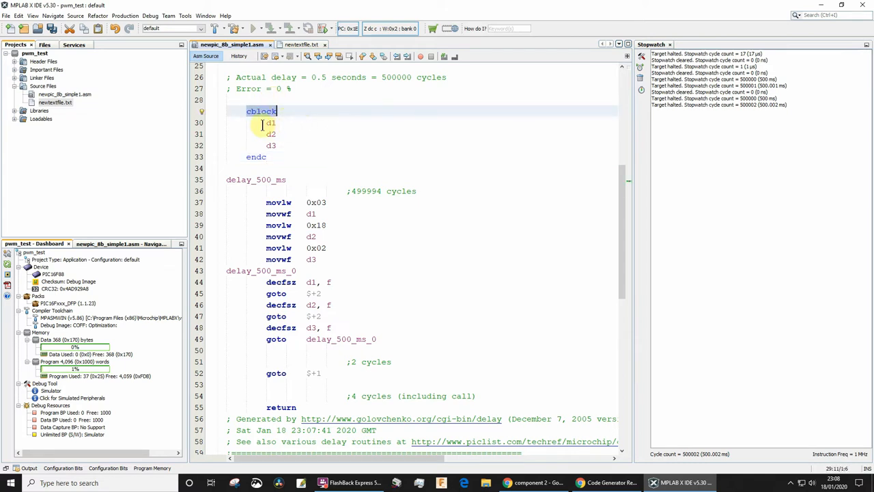
mouse_move(271, 123)
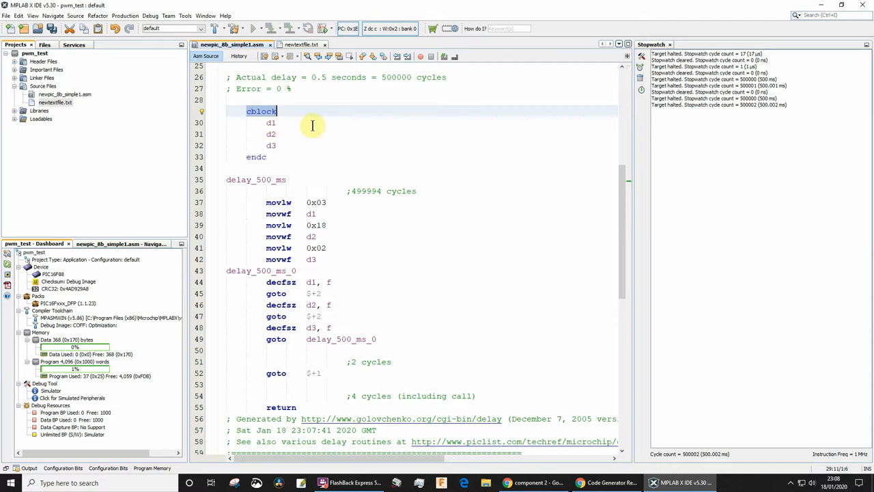
mouse_move(340, 129)
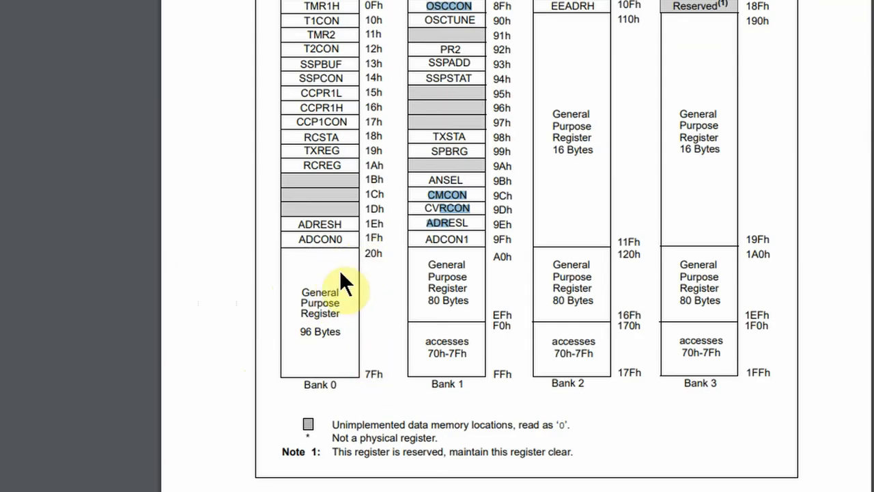
mouse_move(382, 256)
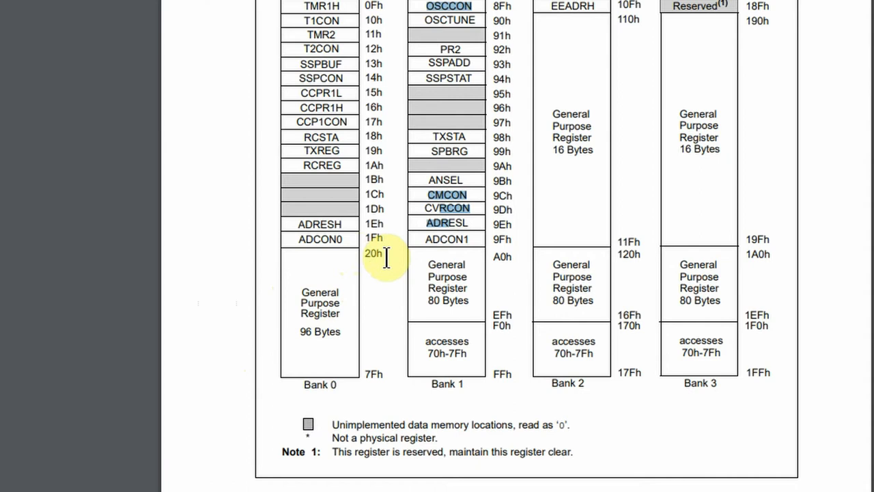
mouse_move(356, 321)
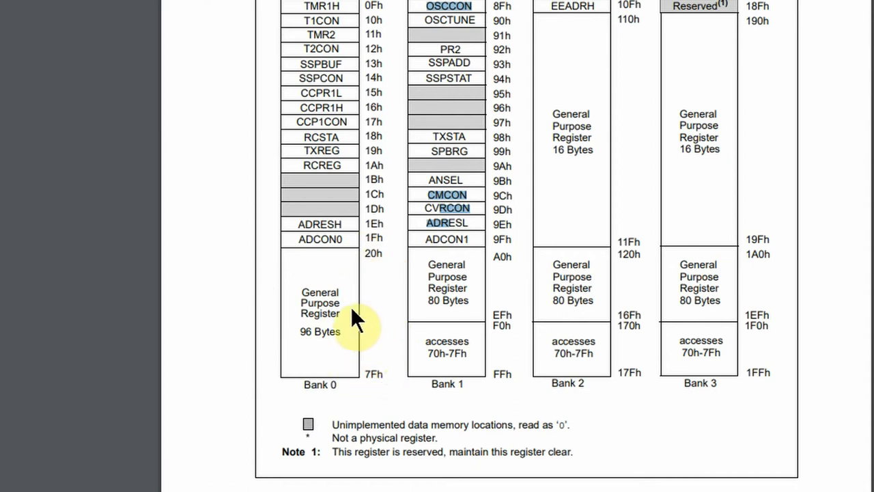
mouse_move(310, 348)
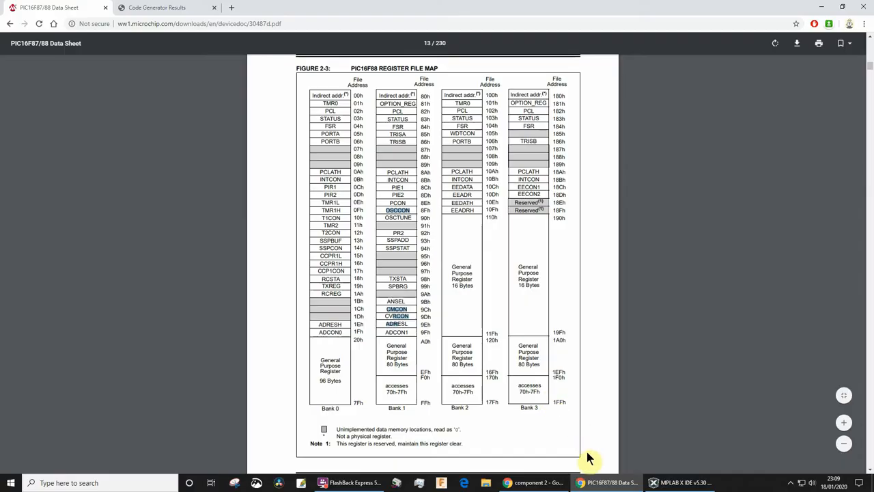
- Add the starting address 0x20 to the cblock directive holding d1–d3
click(652, 482)
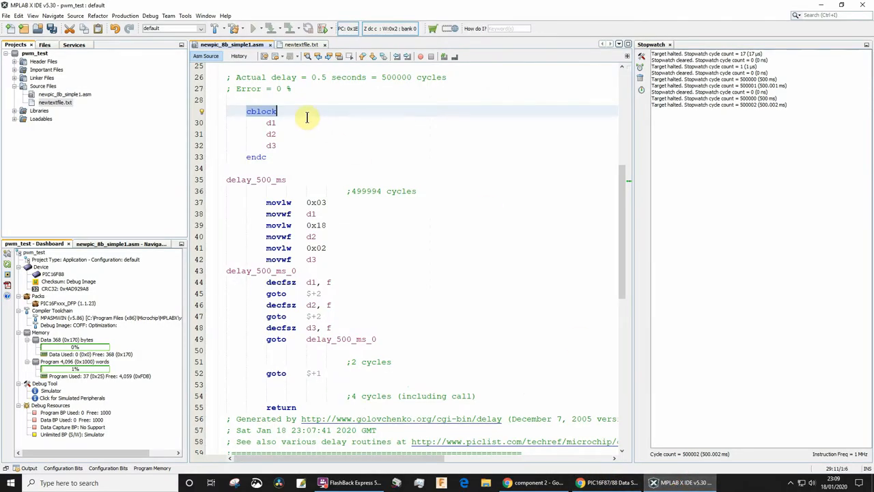
text(0)
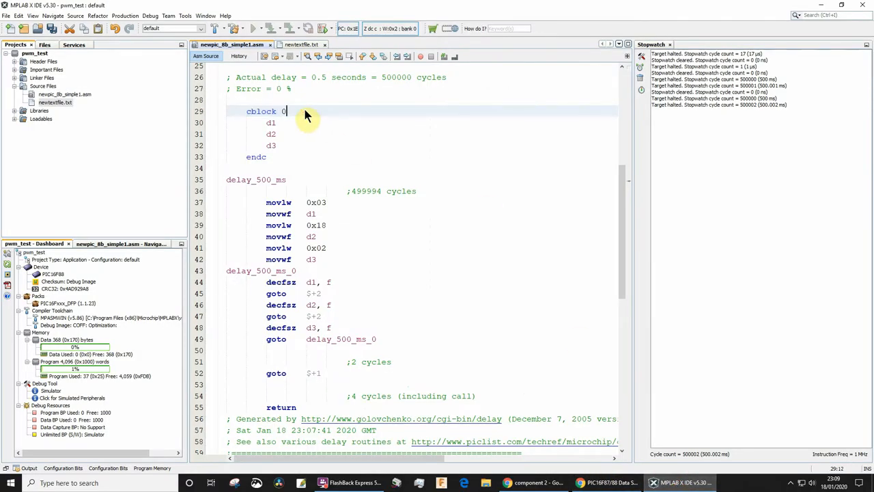
text(x)
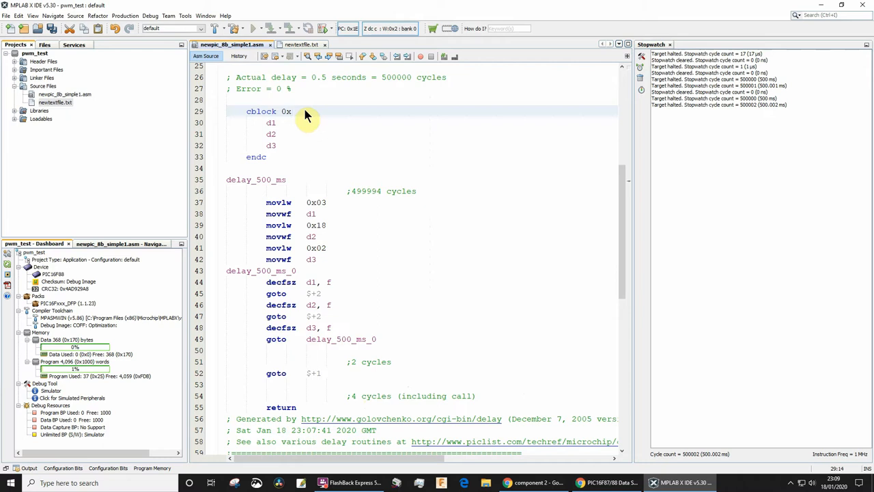
text(20)
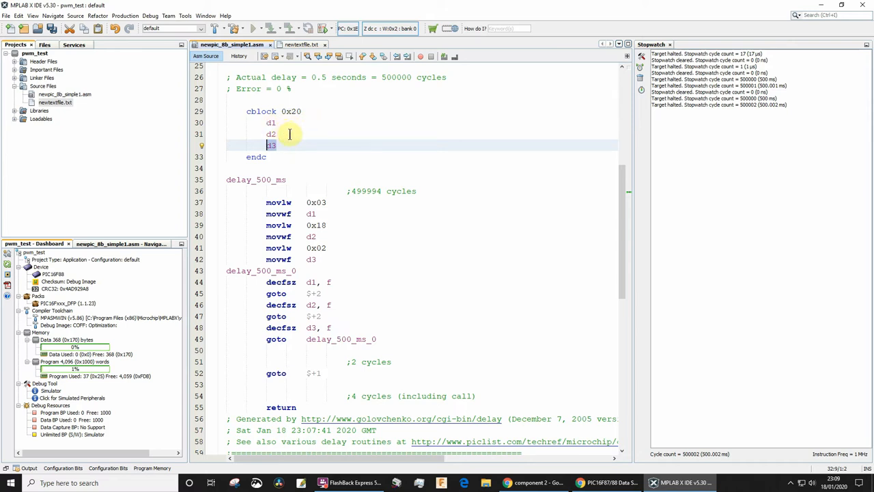
mouse_move(297, 149)
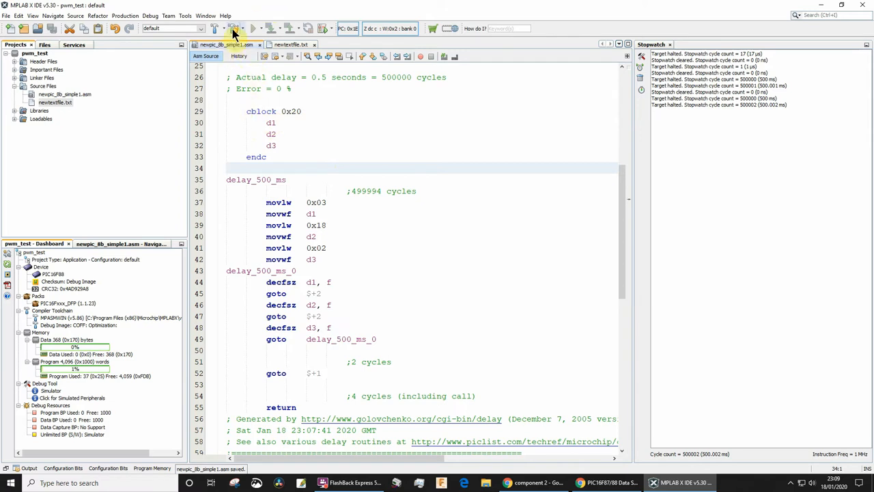
- Build the project with the edited cblock and scroll down to the blink loop
click(235, 28)
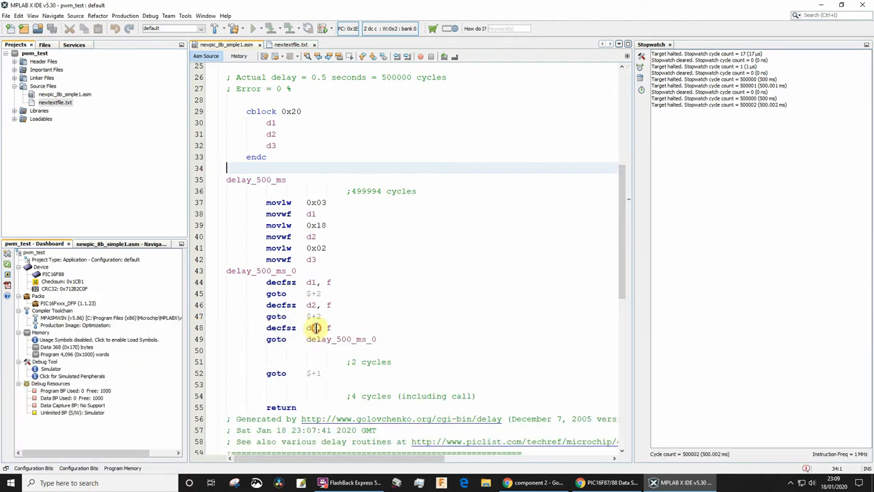
scroll(down, 3)
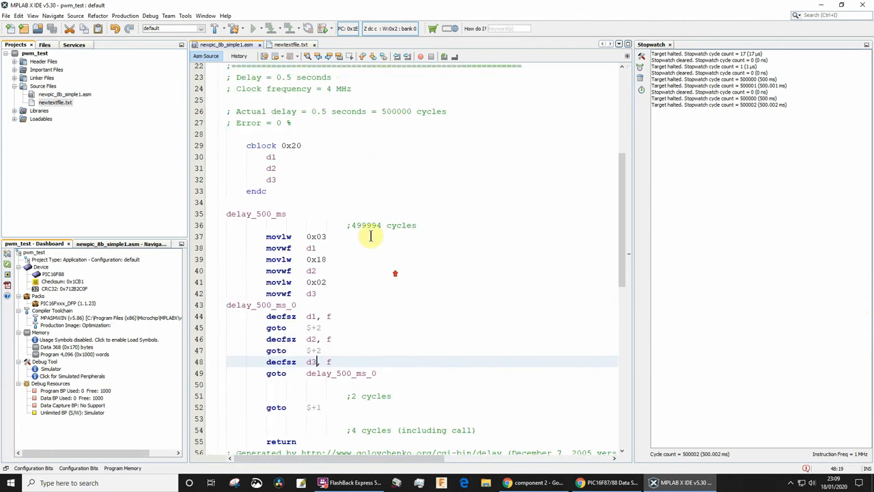
scroll(down, 3)
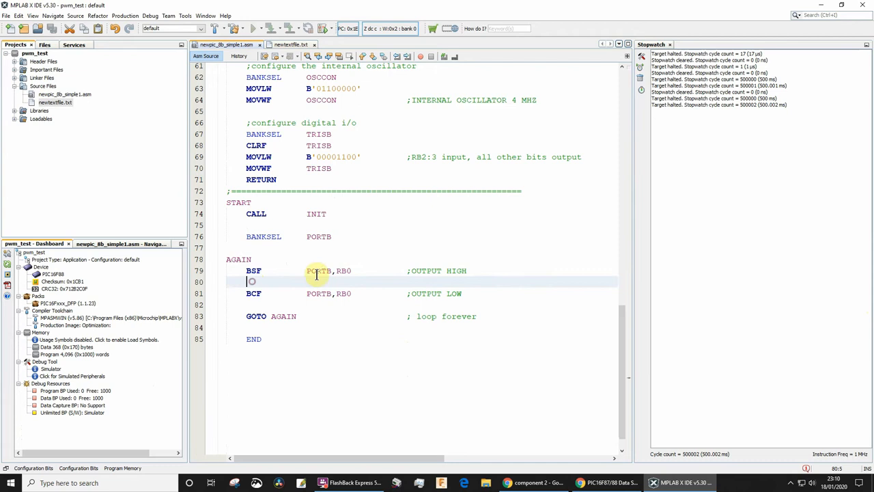
- Insert 'call delay_500_ms' after BSF PORTB,RB0 and after BCF PORTB,RB0
text(call)
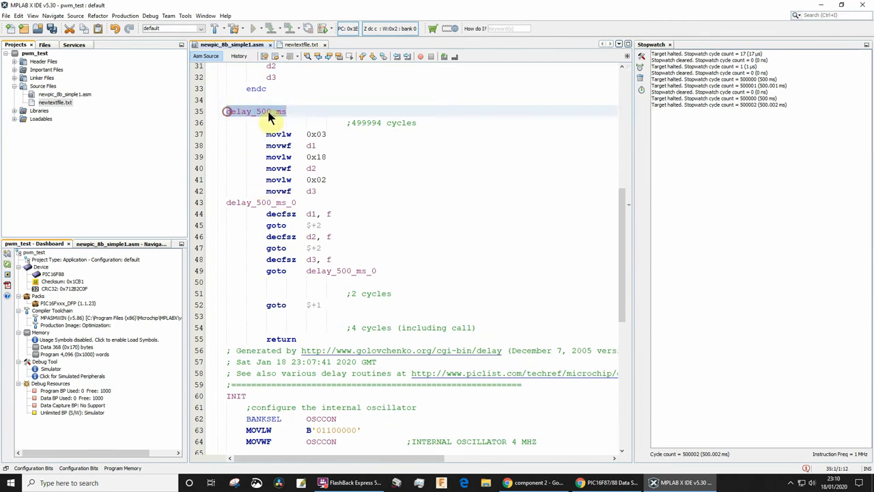
scroll(down, 3)
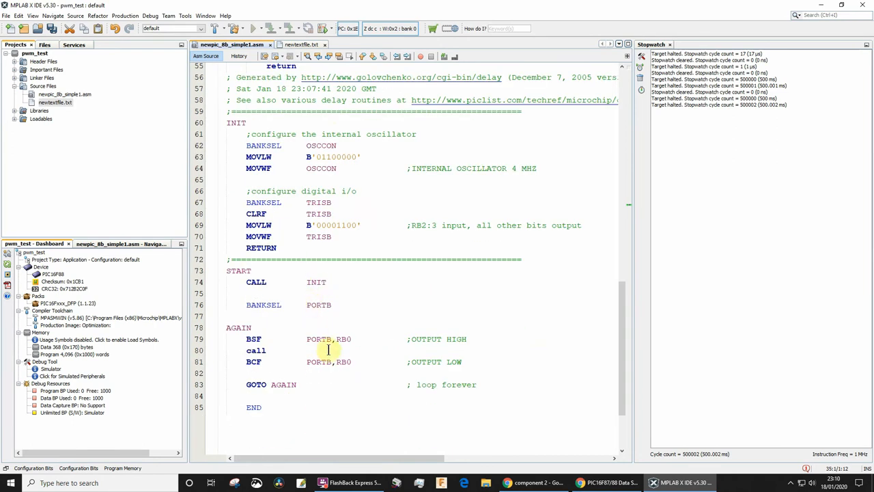
mouse_move(307, 338)
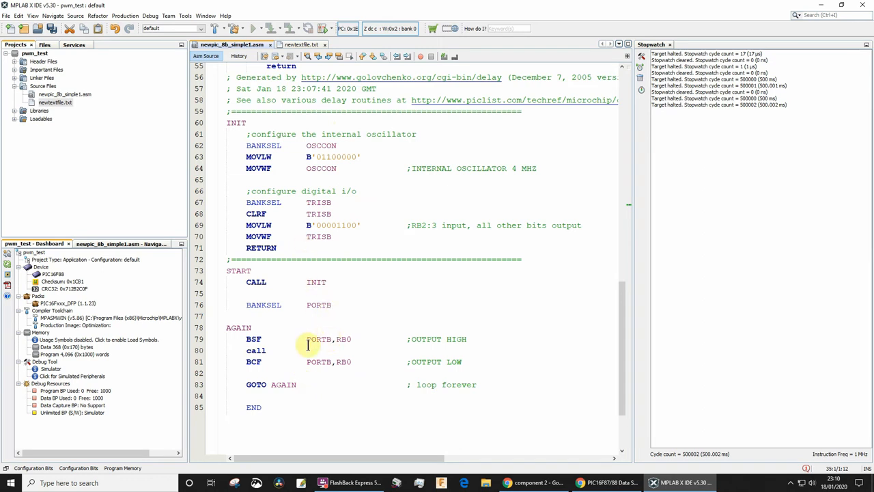
text(delay_500_ms)
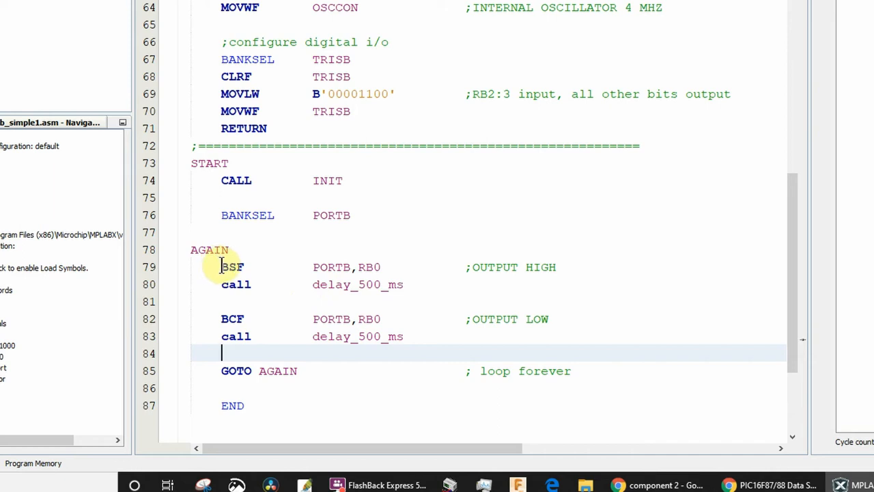
click(382, 267)
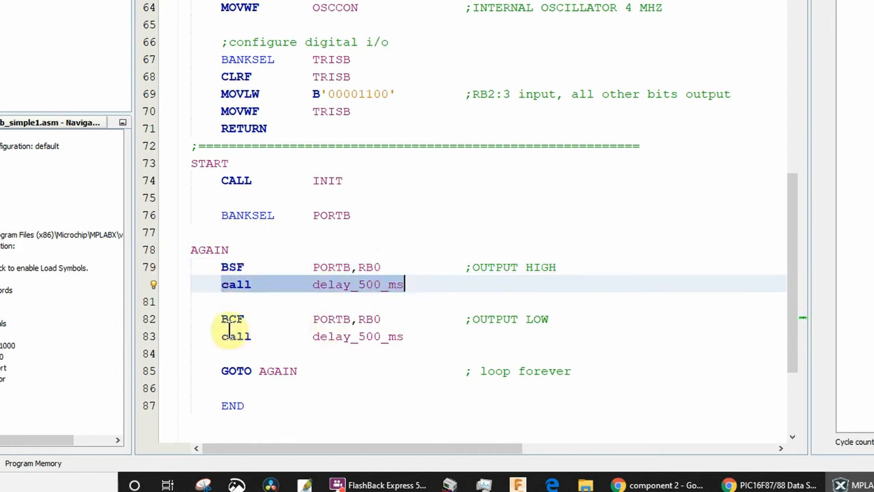
mouse_move(181, 335)
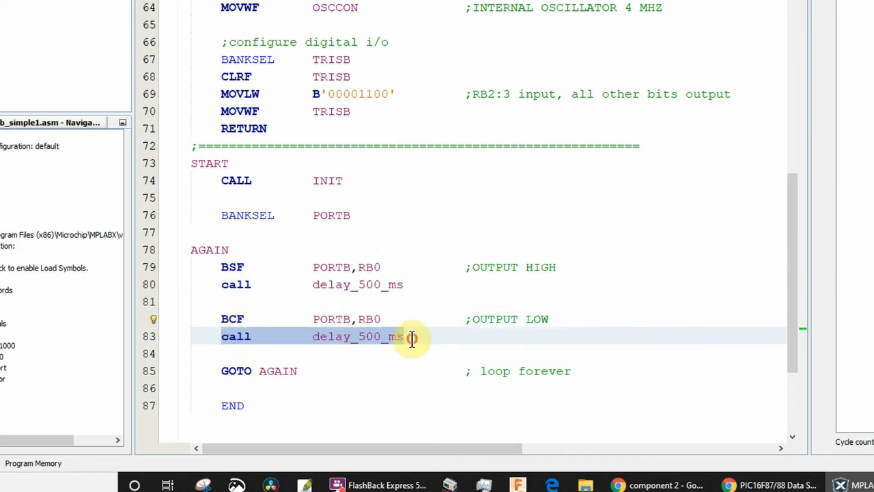
click(225, 370)
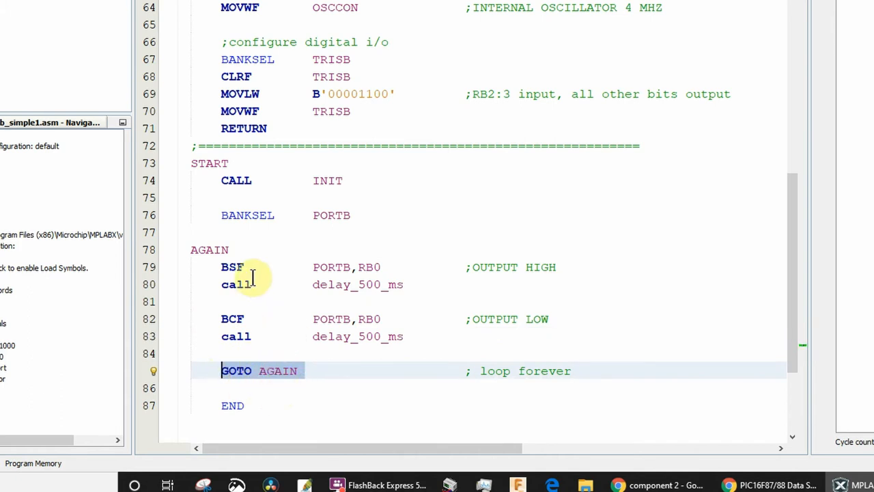
mouse_move(314, 246)
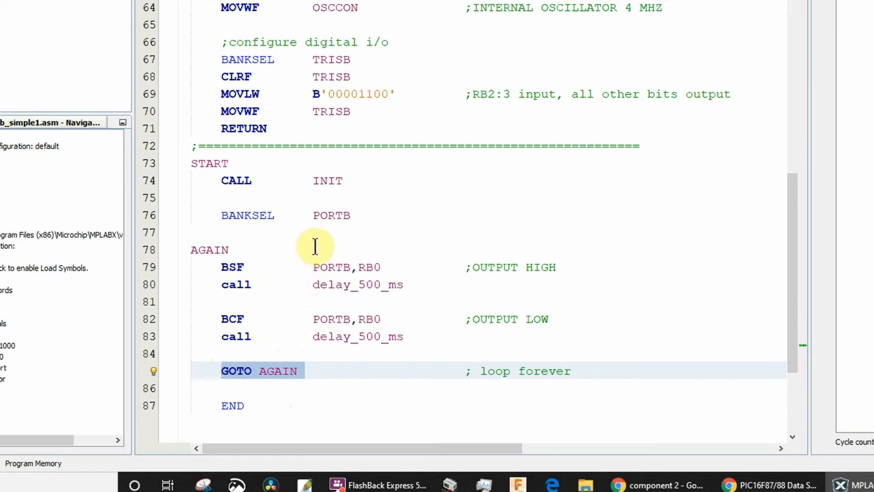
mouse_move(338, 353)
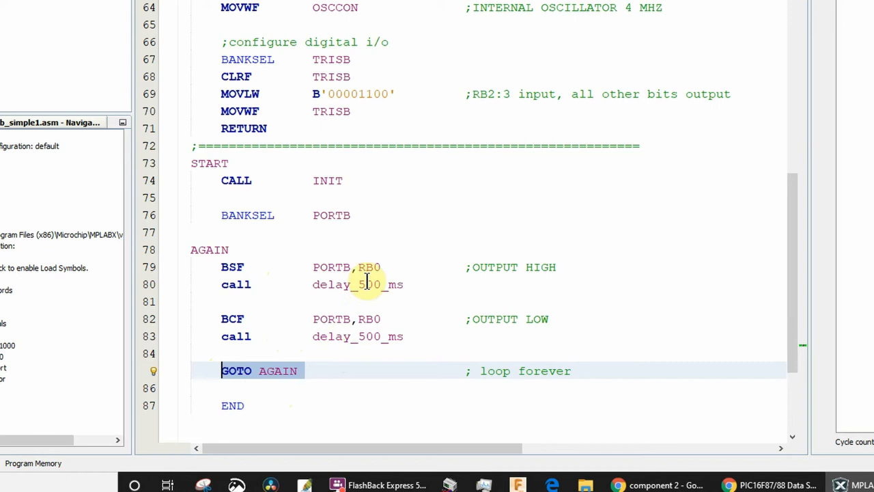
mouse_move(319, 336)
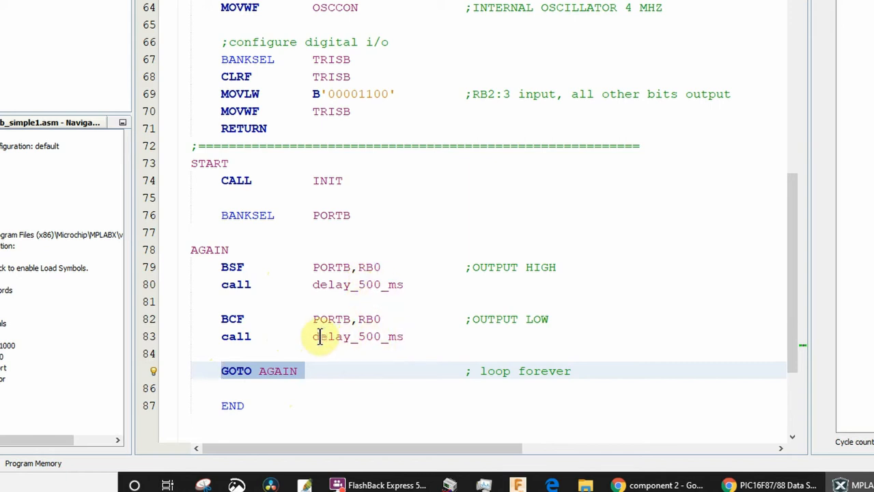
mouse_move(277, 336)
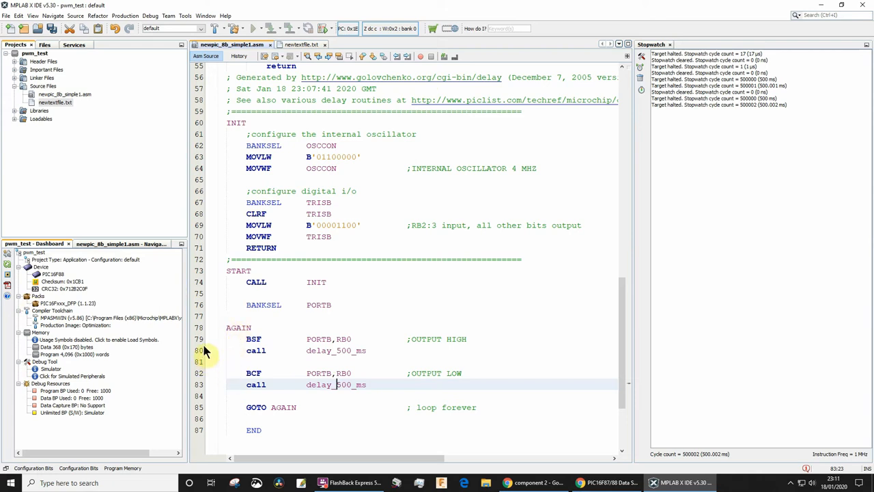
- Debug in the simulator, halting at the output-high line with the stopwatch at 17 cycles
click(198, 338)
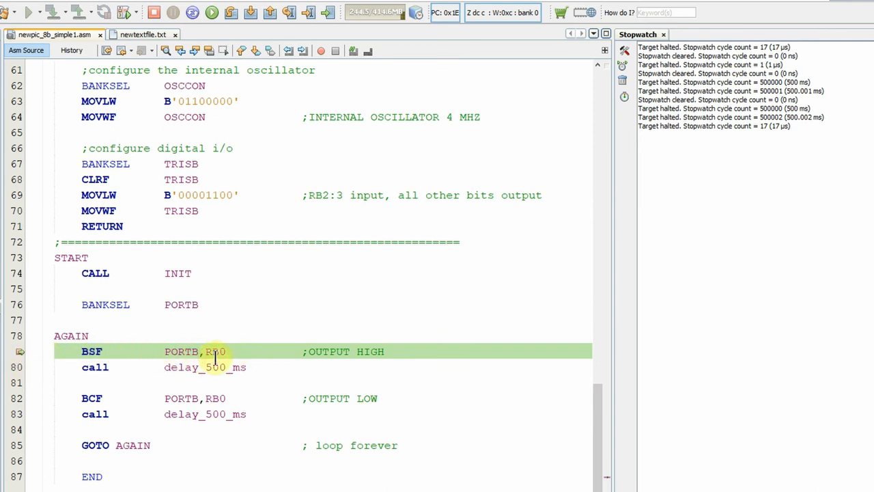
mouse_move(769, 134)
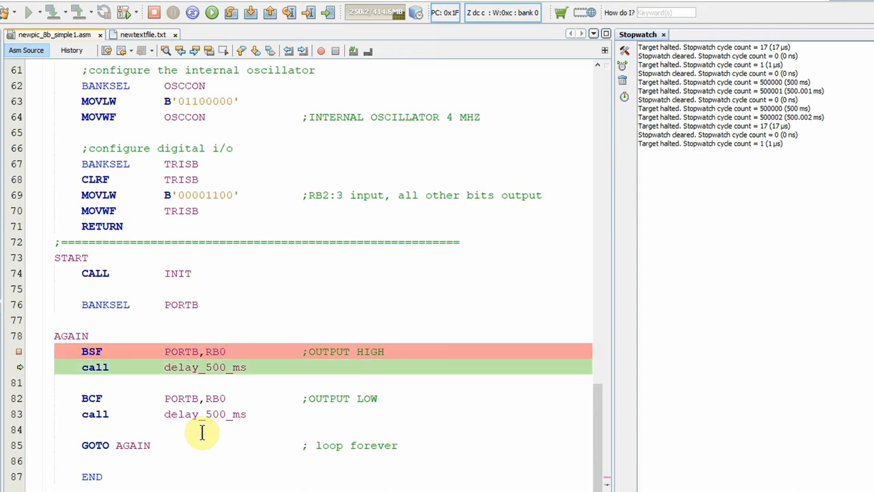
mouse_move(765, 151)
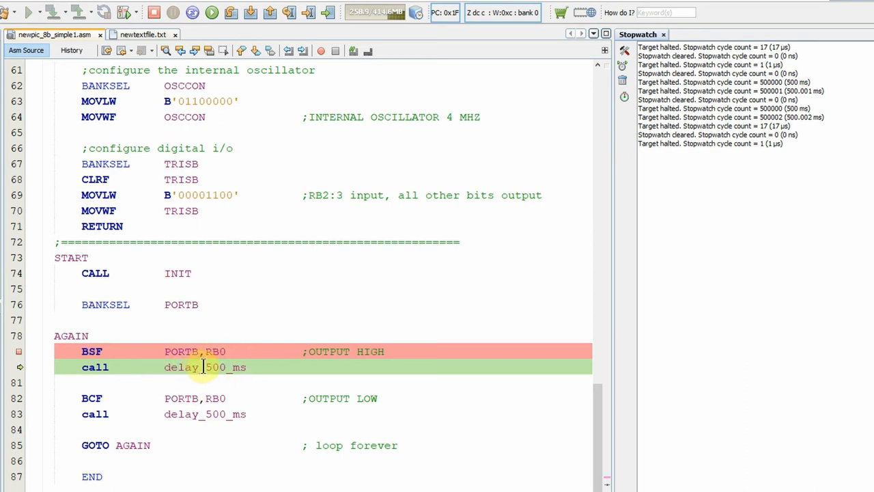
mouse_move(166, 460)
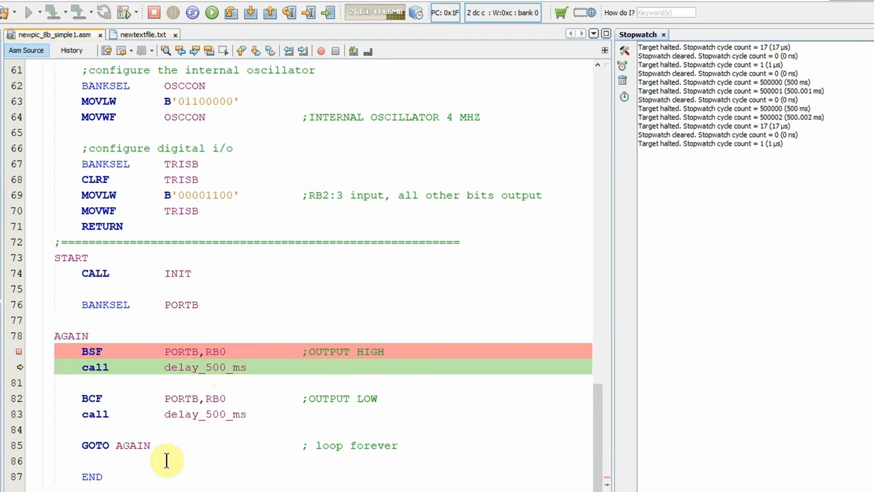
mouse_move(73, 364)
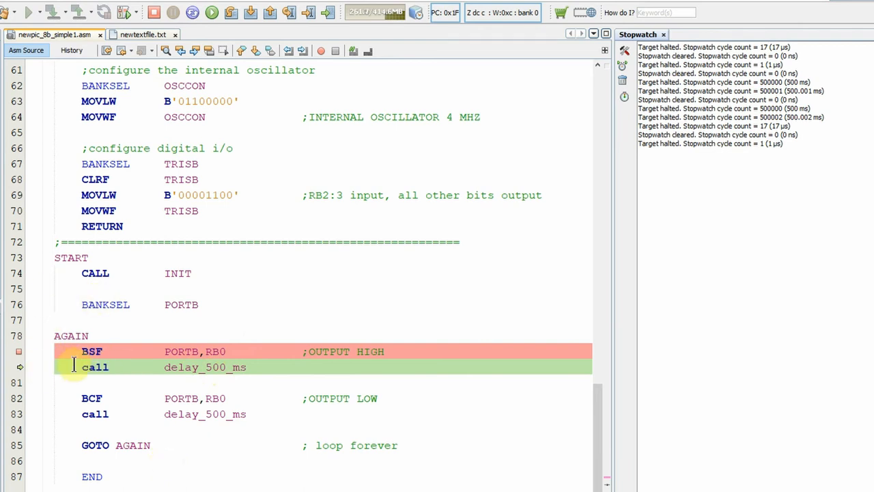
mouse_move(223, 374)
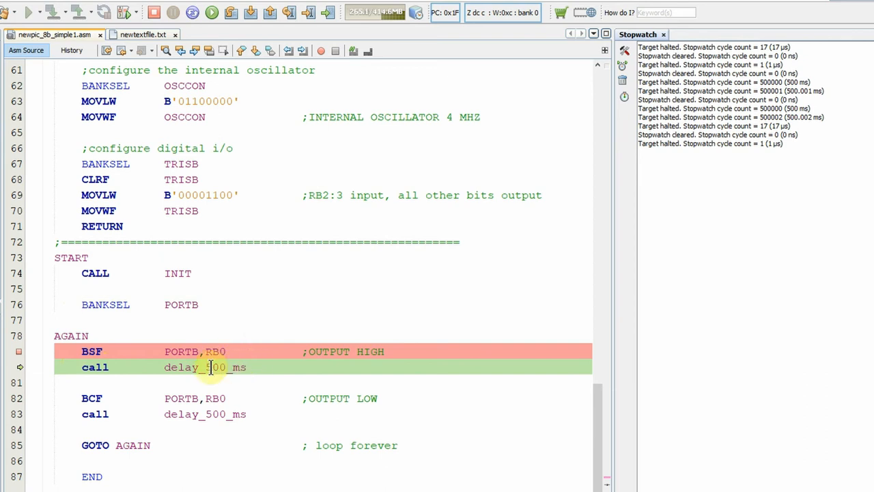
mouse_move(239, 367)
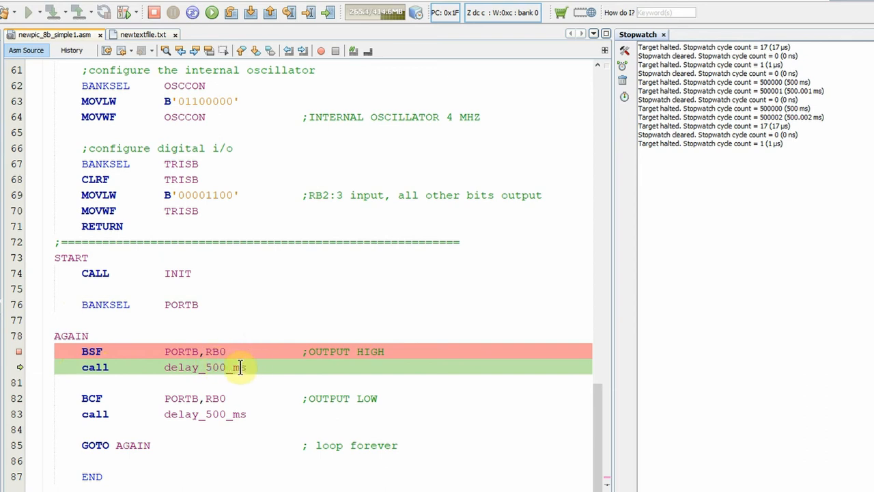
mouse_move(265, 470)
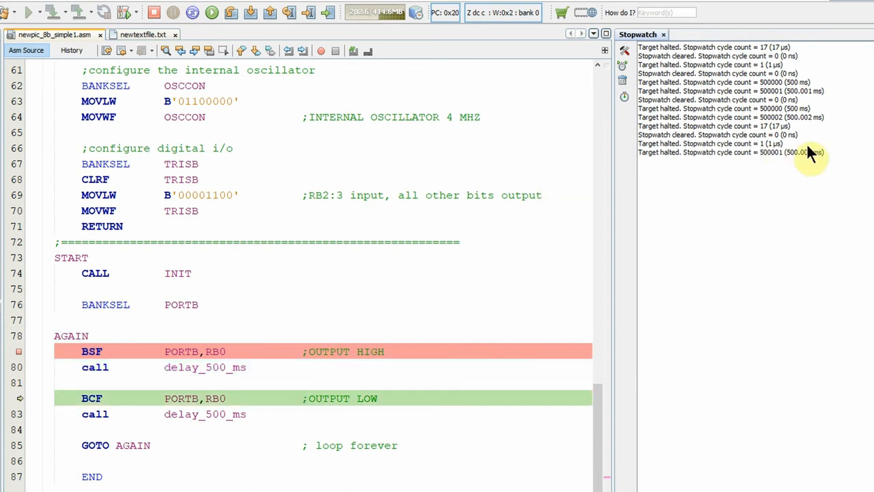
mouse_move(765, 161)
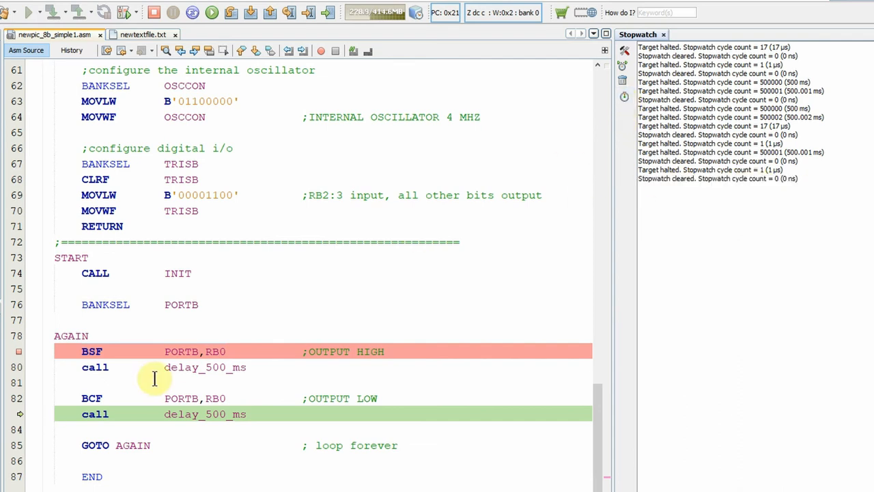
mouse_move(175, 414)
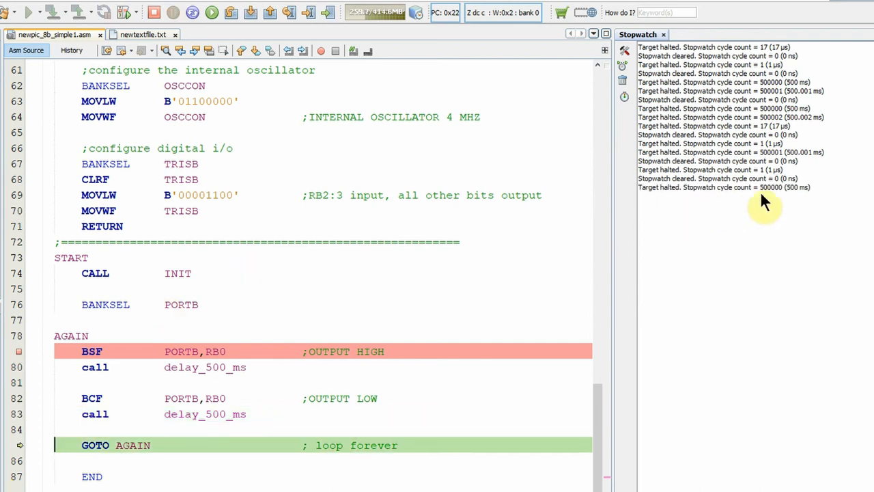
mouse_move(792, 198)
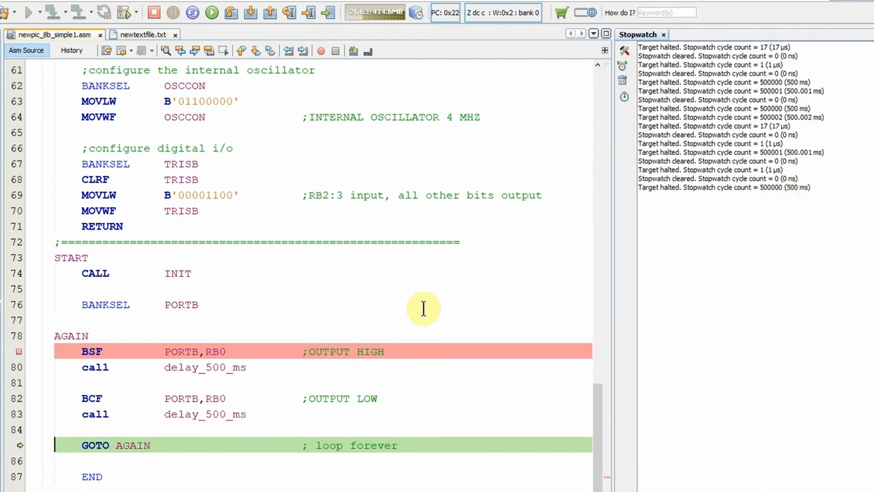
mouse_move(623, 96)
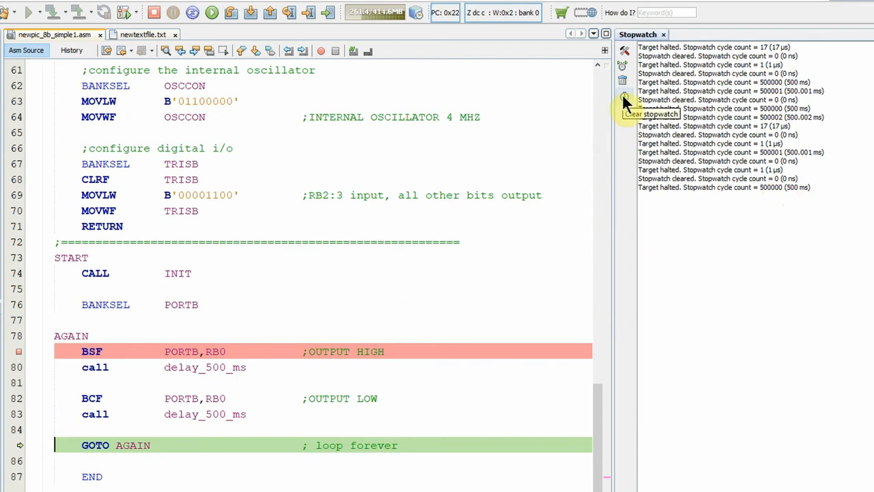
- Reset the stopwatch to zero between the ~500 ms delay_500_ms timings
click(622, 97)
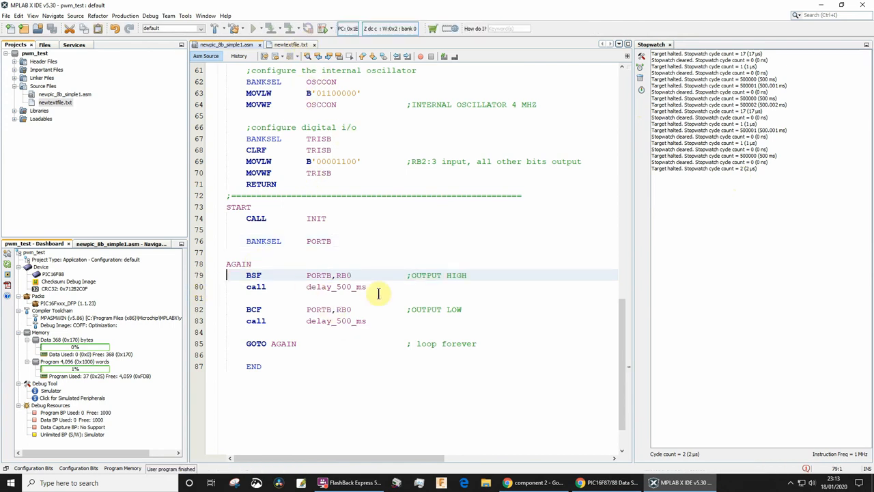
mouse_move(360, 286)
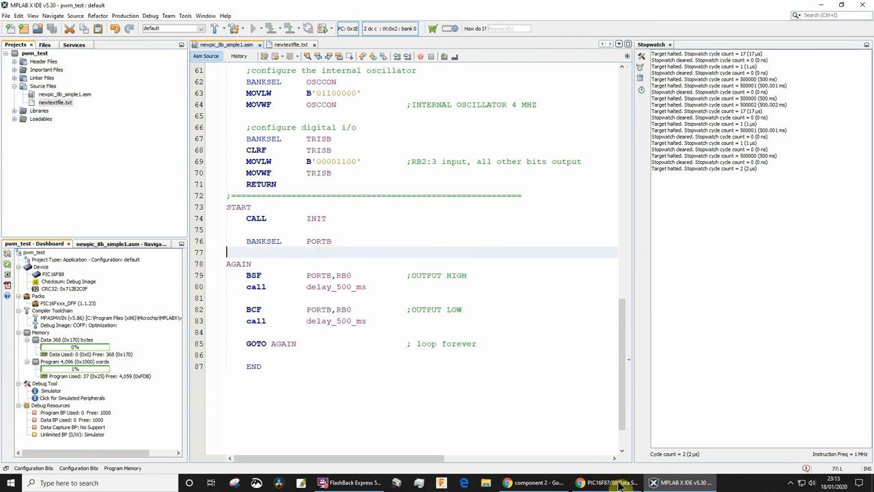
- Bring Chrome forward showing the delay_500_ms listing (500000 cycles at 4 MHz)
click(604, 483)
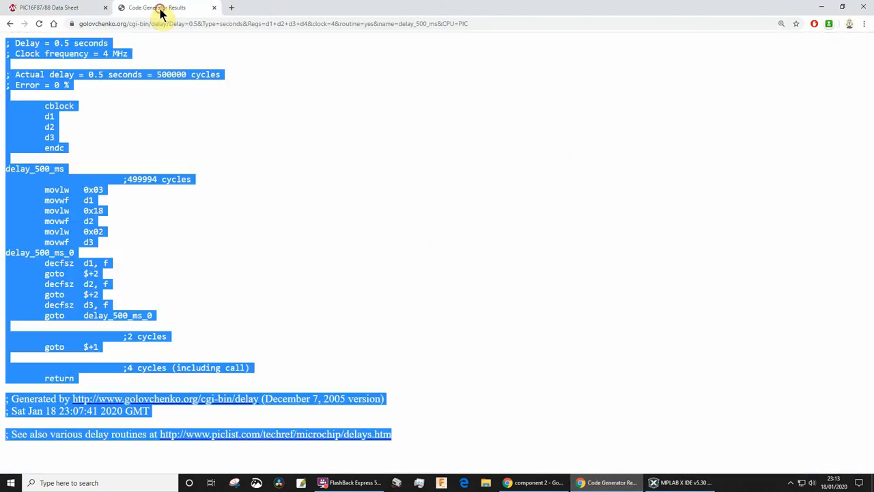
- Revisit the generator form, select its web address, then return to MPLAB X
click(10, 24)
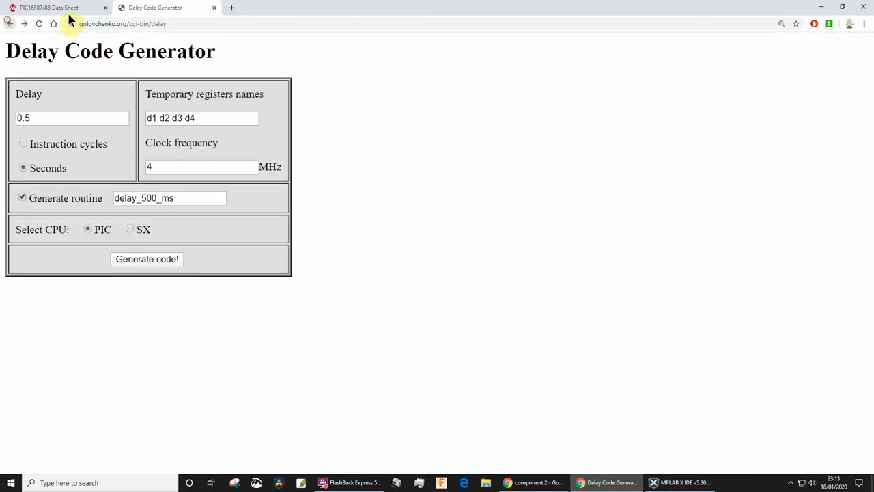
click(122, 23)
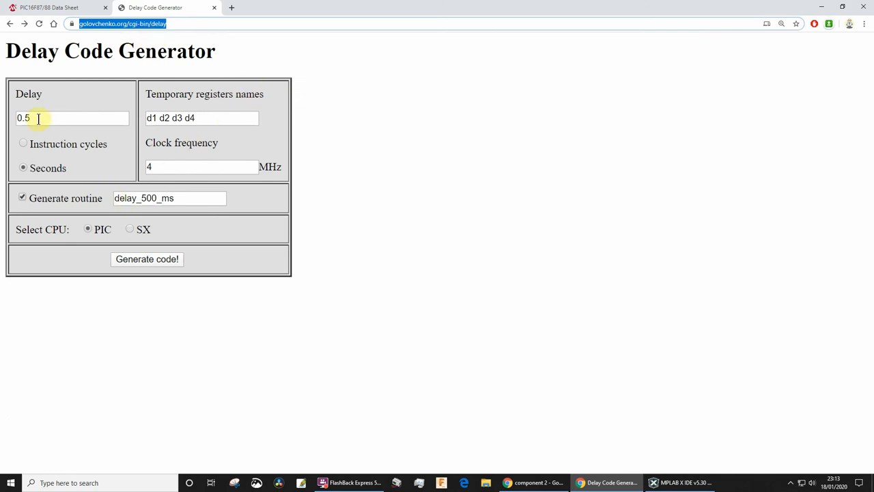
mouse_move(108, 161)
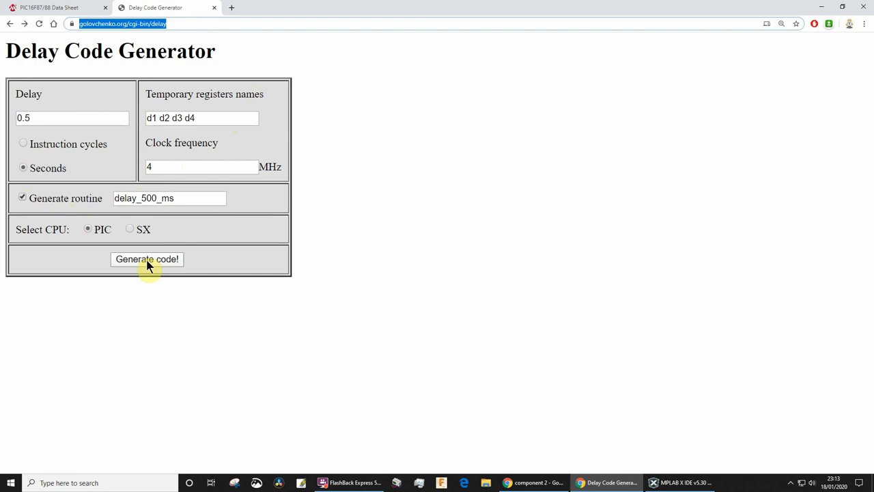
mouse_move(129, 17)
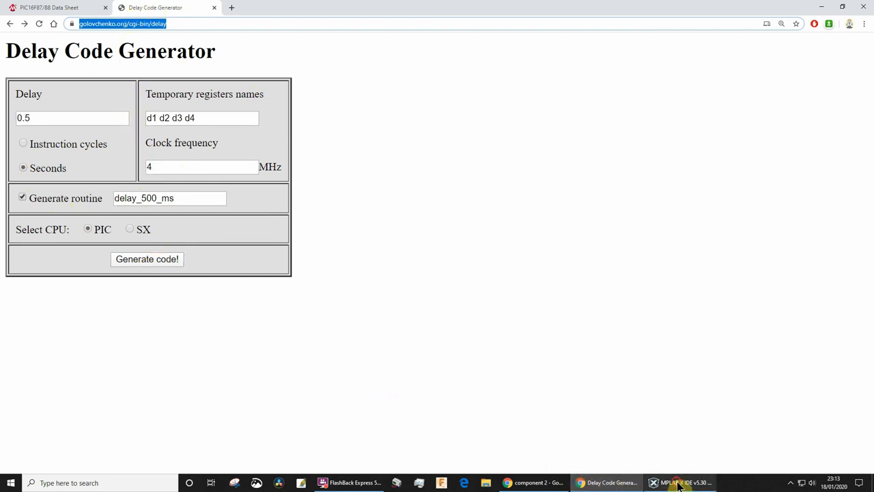
click(680, 483)
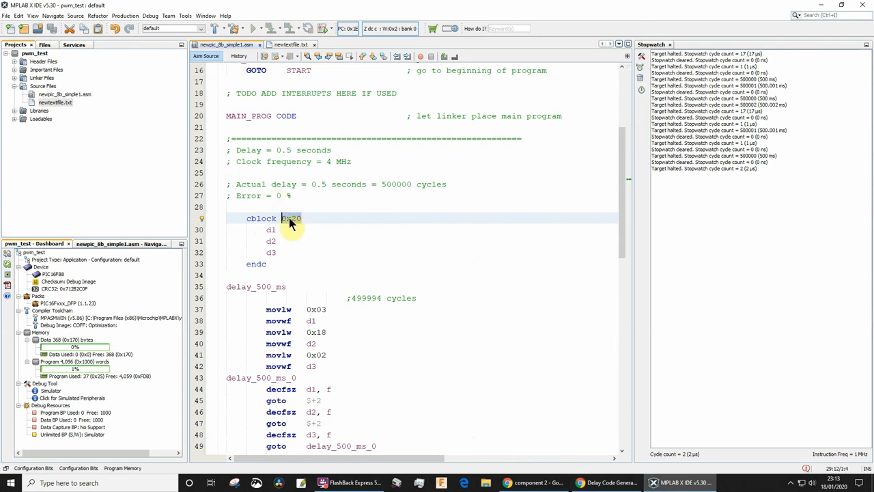
double_click(291, 217)
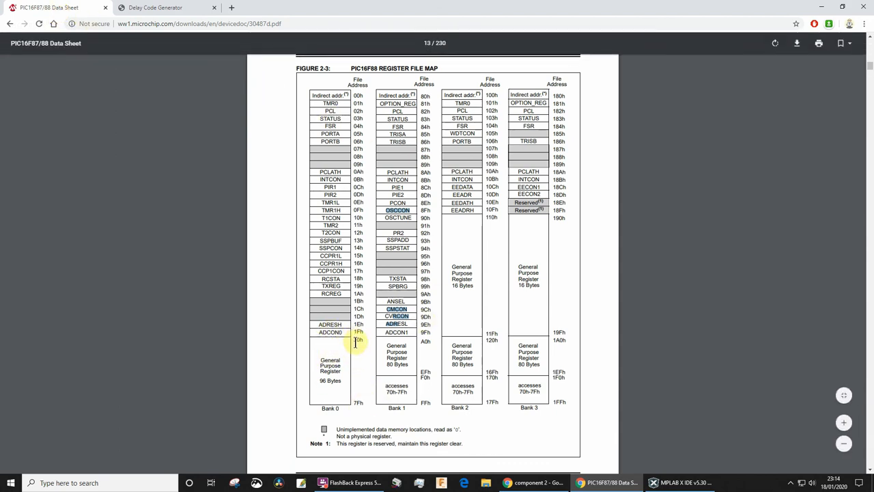
mouse_move(336, 386)
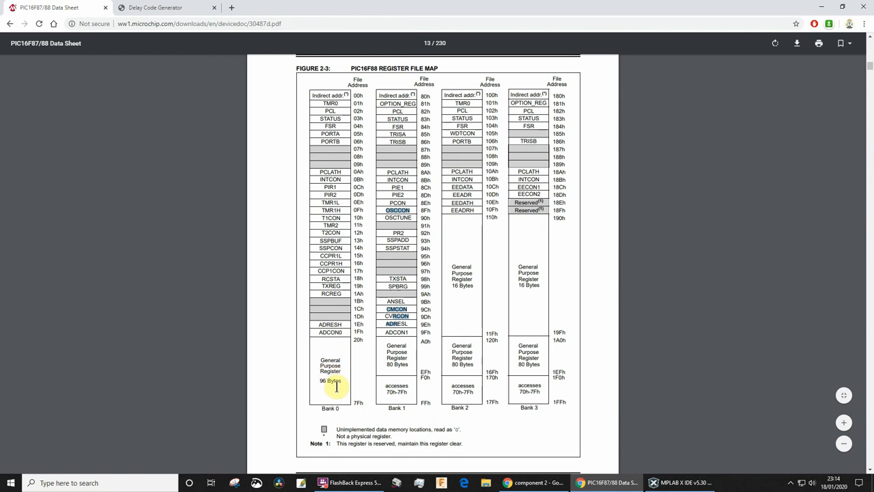
click(679, 482)
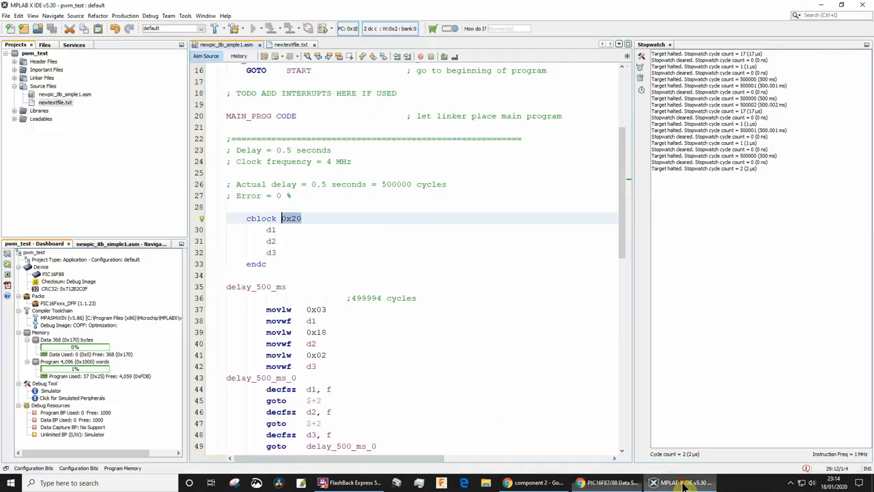
mouse_move(333, 232)
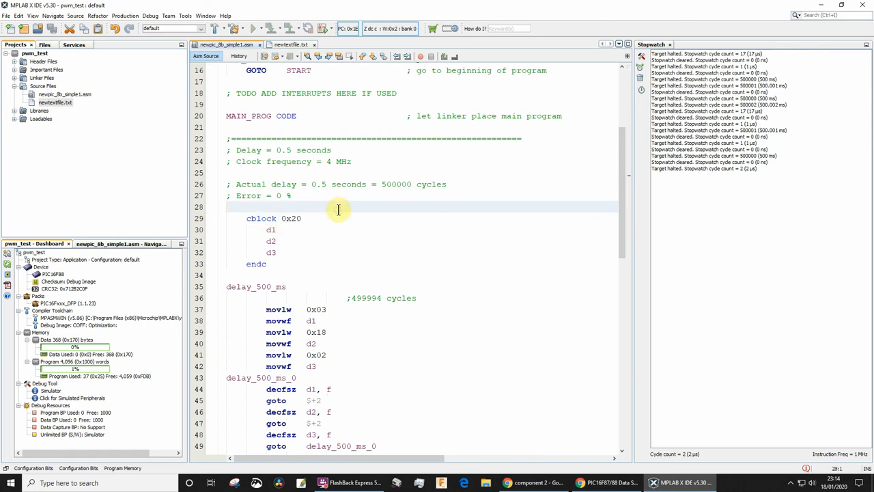
mouse_move(359, 244)
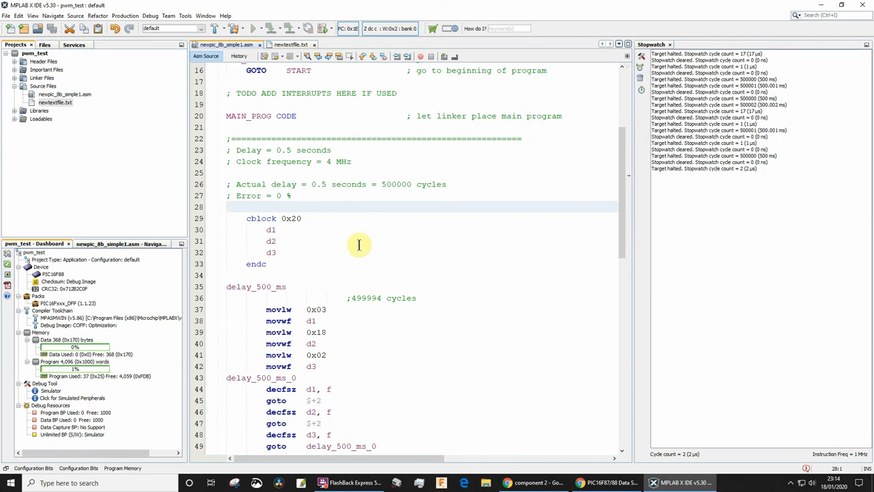
scroll(down, 3)
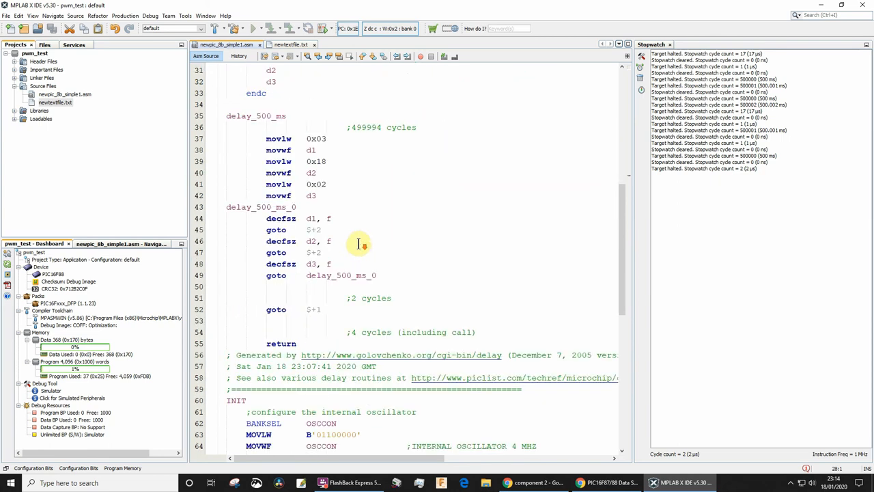
scroll(down, 3)
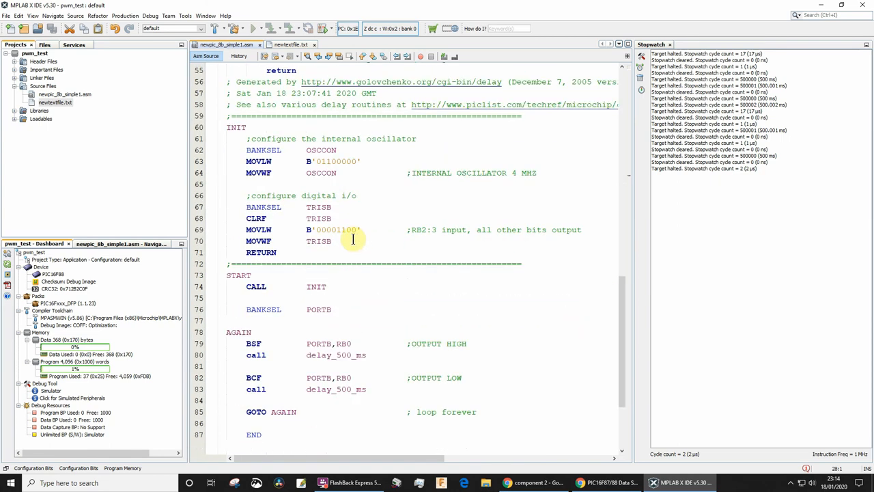